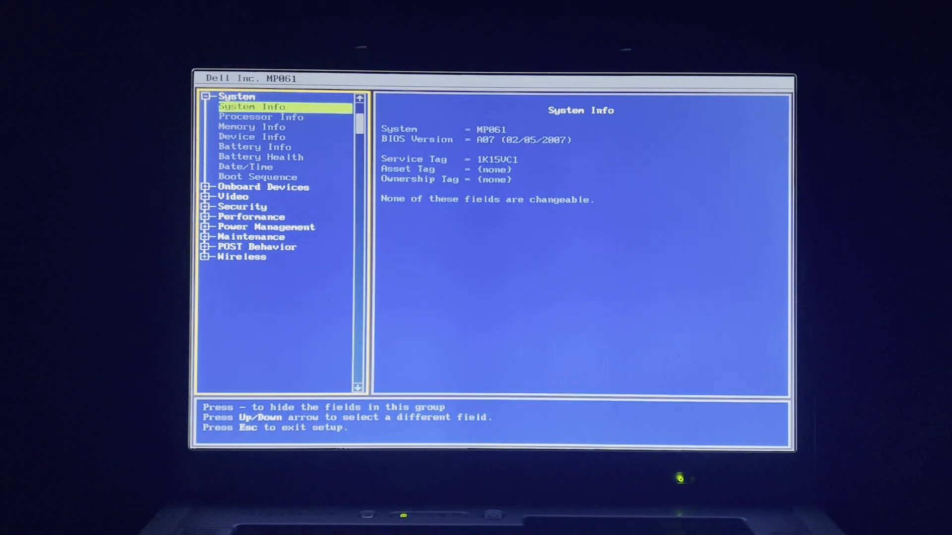
# Step through Processor, Memory, Device, Battery Info and Battery Health pages, landing on Date/Time
pyautogui.press('Down')
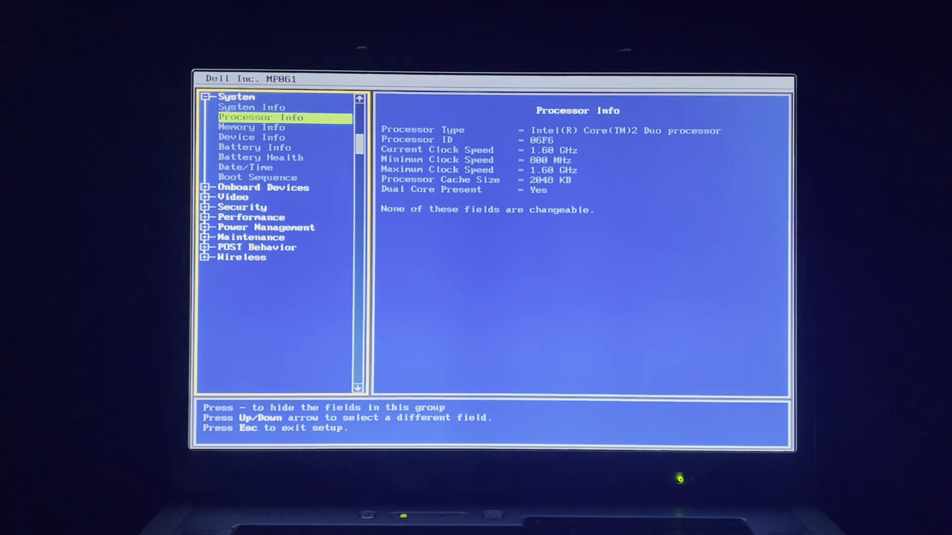
pyautogui.press('Down')
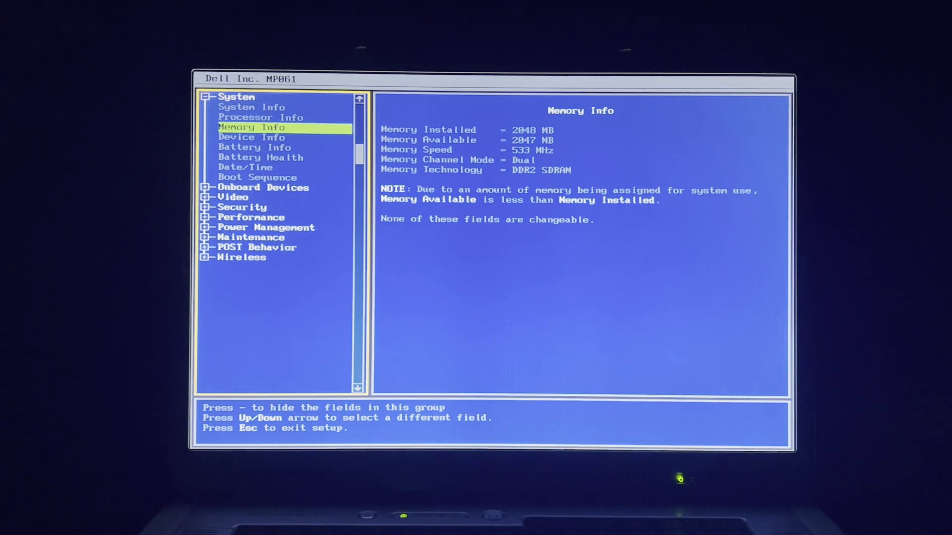
pyautogui.press('Down')
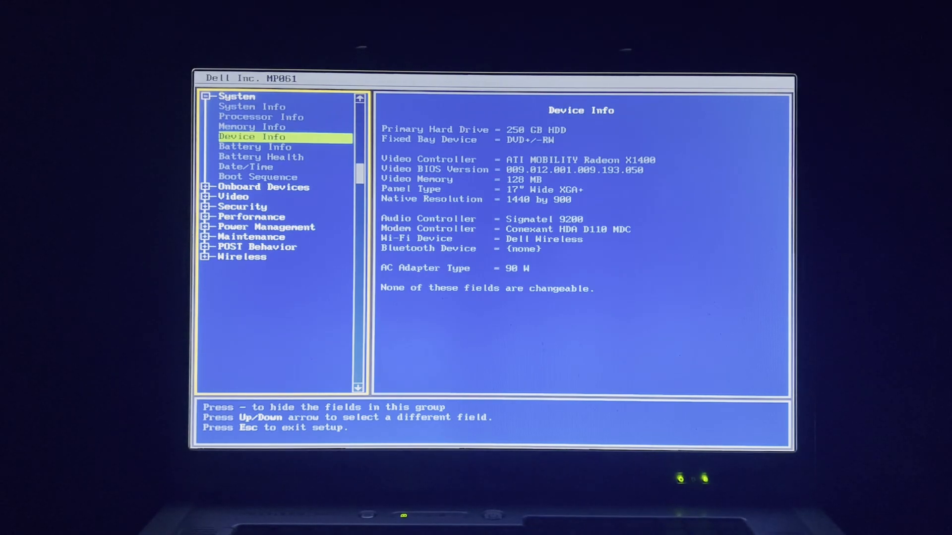
pyautogui.press('Down')
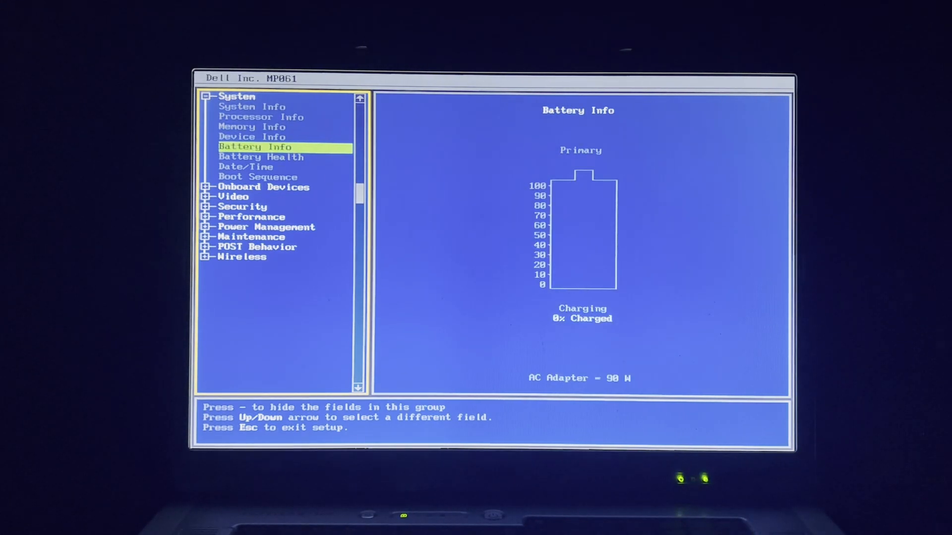
pyautogui.press('Down')
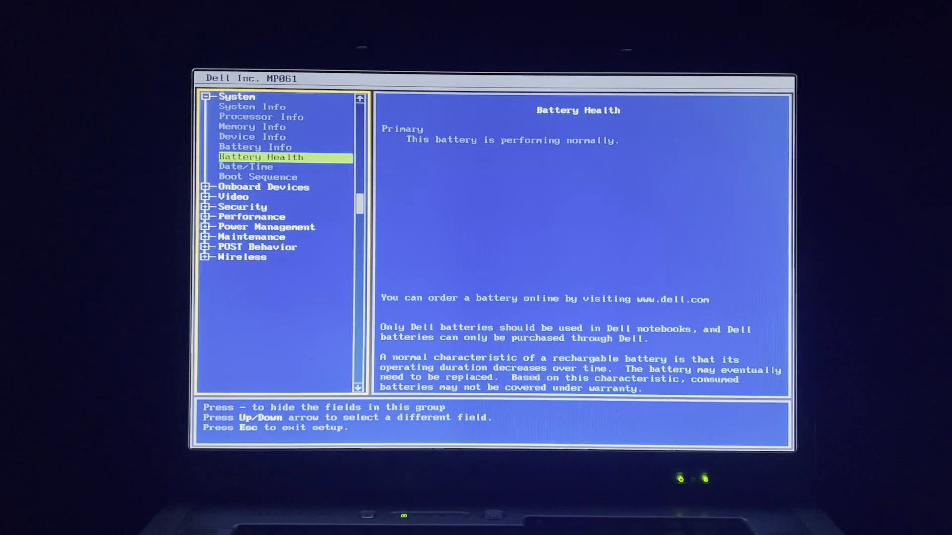
pyautogui.press('Down')
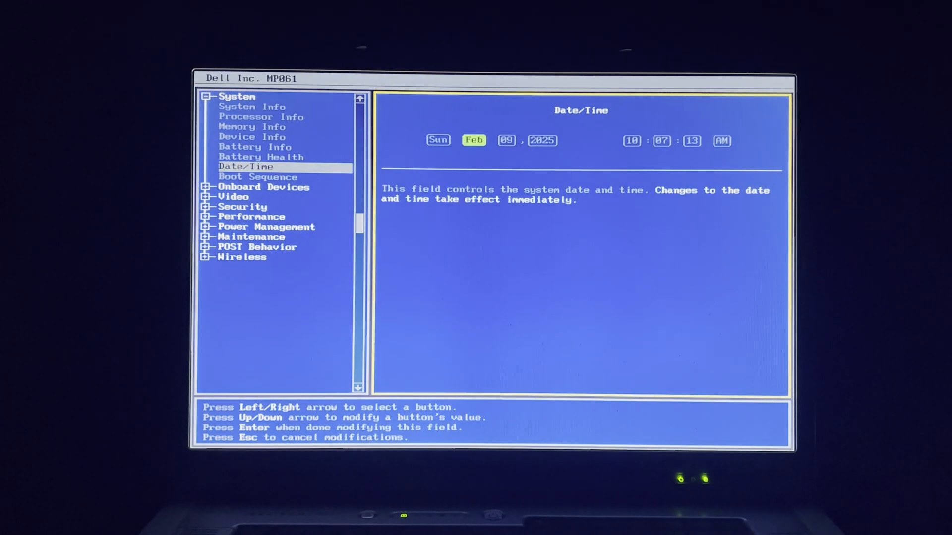
# Set the date to Feb 08 and time to PM, view Boot Sequence, then request exit from setup
pyautogui.press('Right')
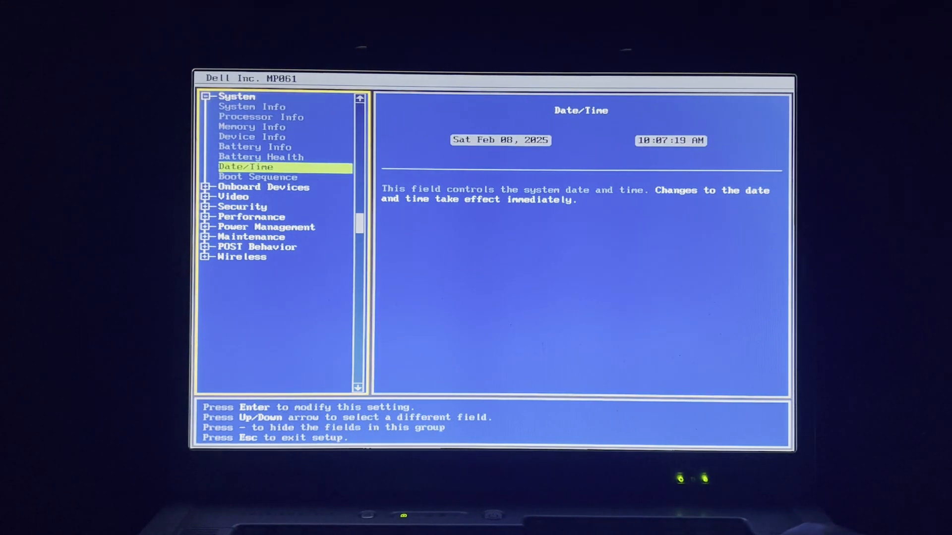
pyautogui.press('Return')
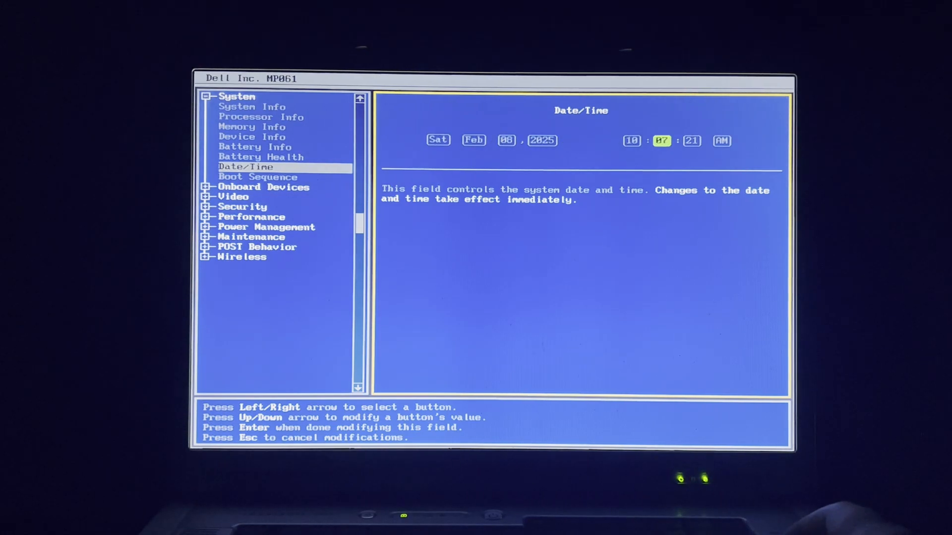
pyautogui.press('Enter')
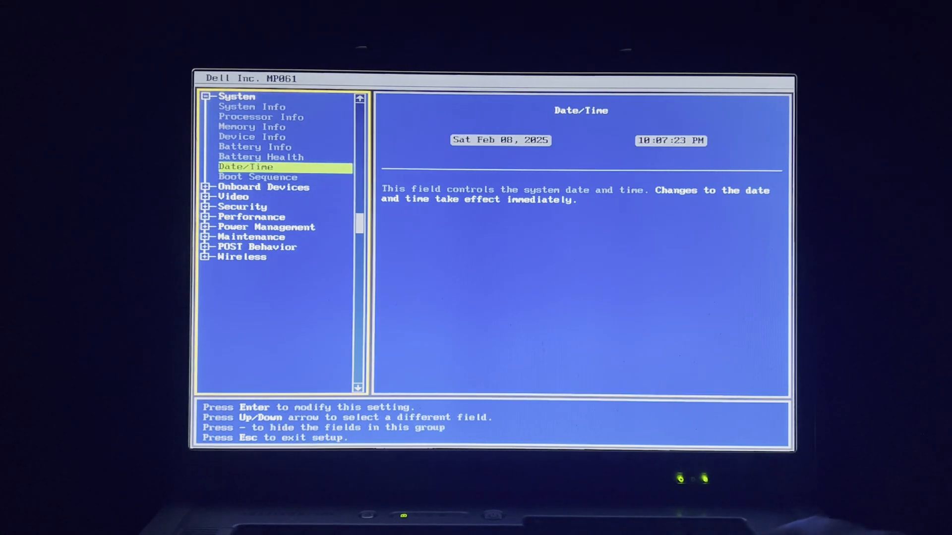
pyautogui.press('Down')
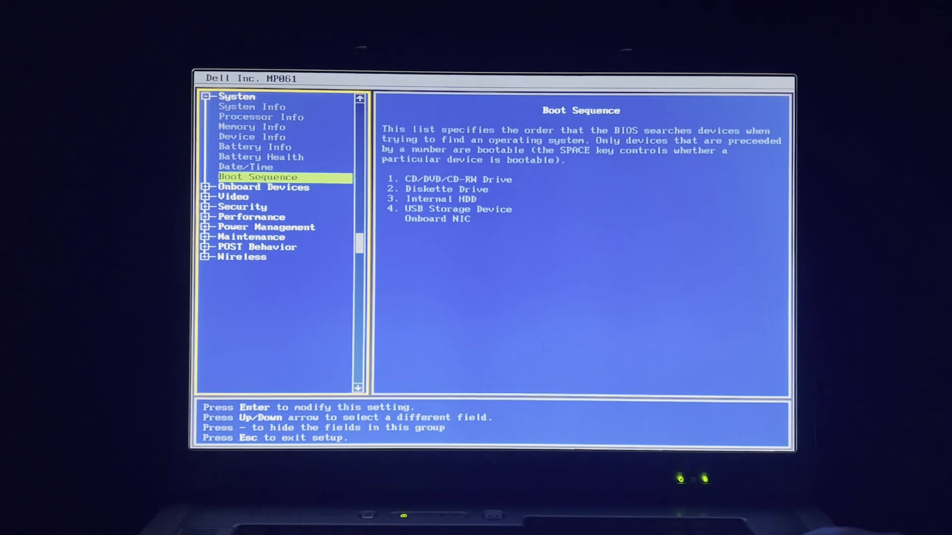
pyautogui.press('Down')
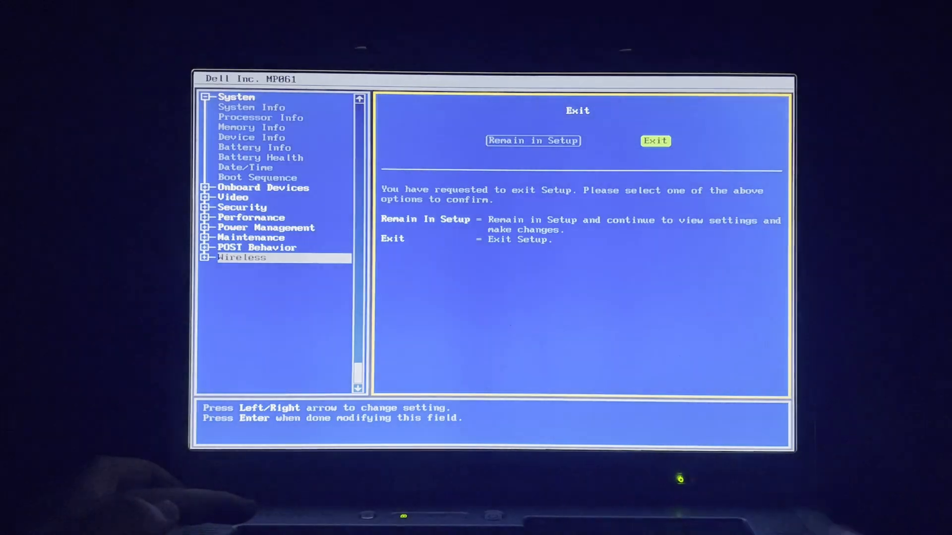
pyautogui.press('Return')
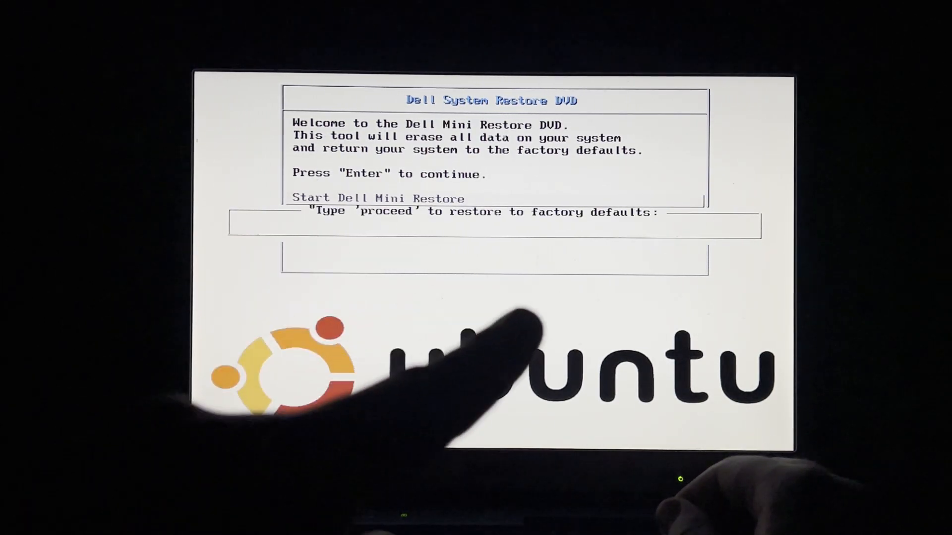
# Enter 'proceed' at the factory-restore confirmation prompt to start the restore
pyautogui.write('pr')
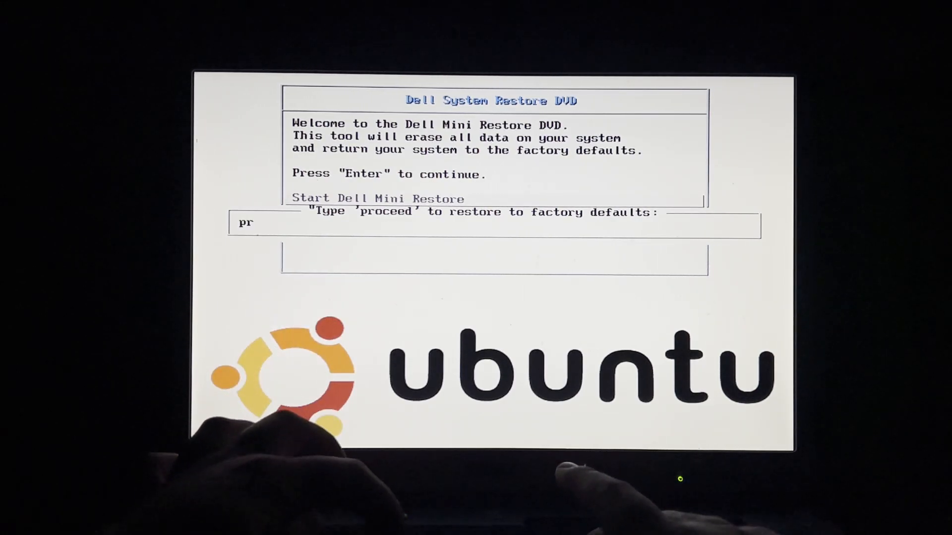
pyautogui.write('oceed')
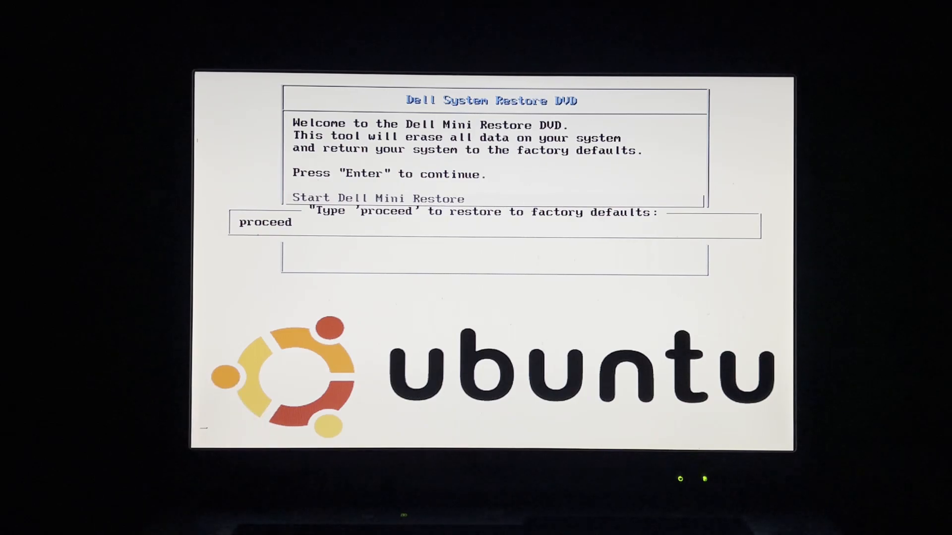
pyautogui.press('Return')
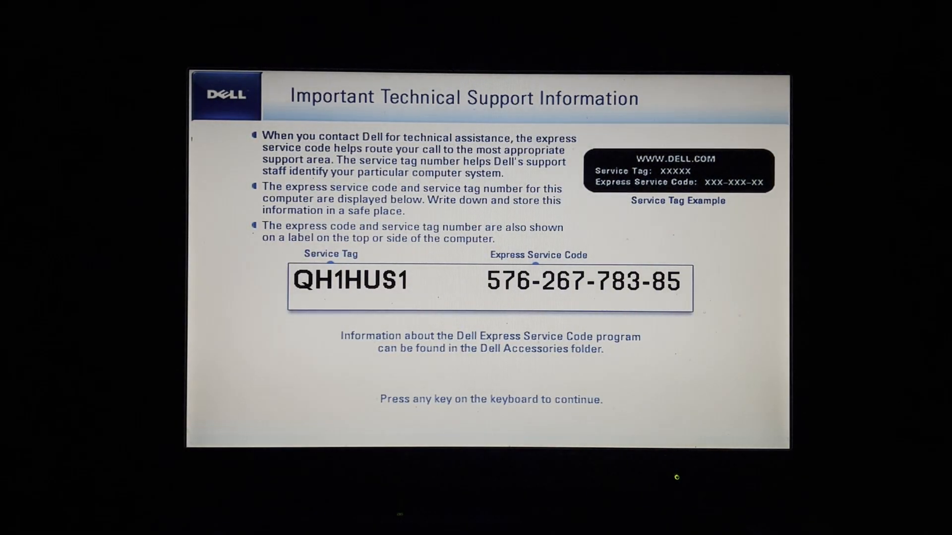
# Continue past the Dell support information screen to begin first boot
pyautogui.press('space')
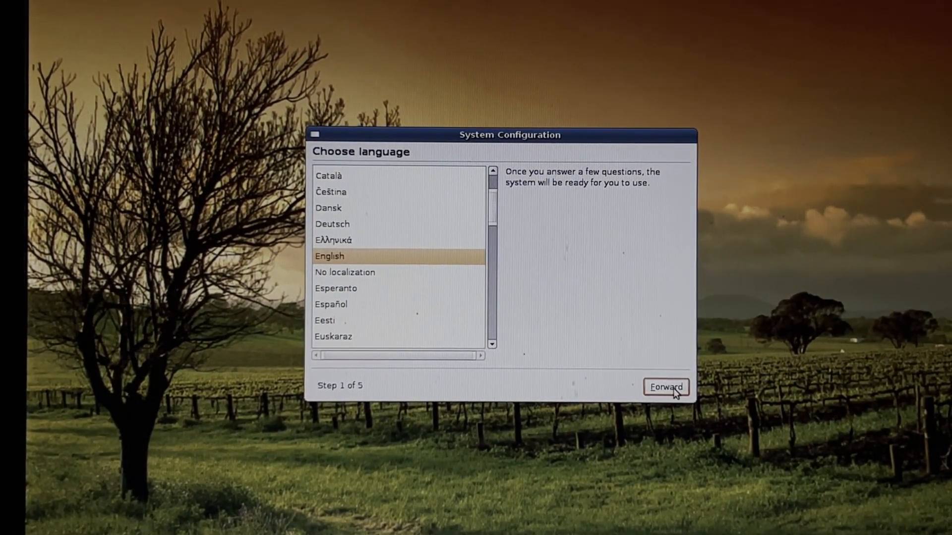
# Accept English, United States and the New York time zone through the wizard's first three pages
pyautogui.click(665, 387)
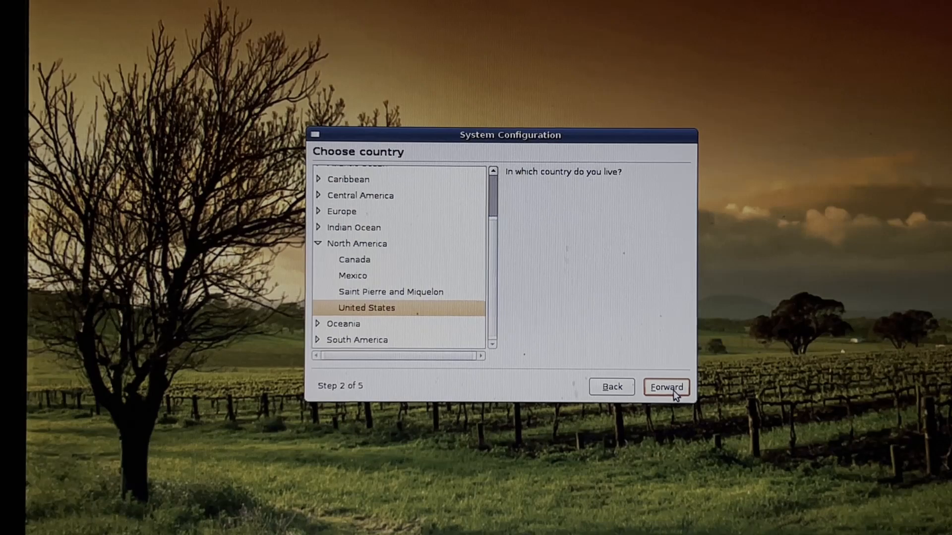
pyautogui.moveTo(673, 303)
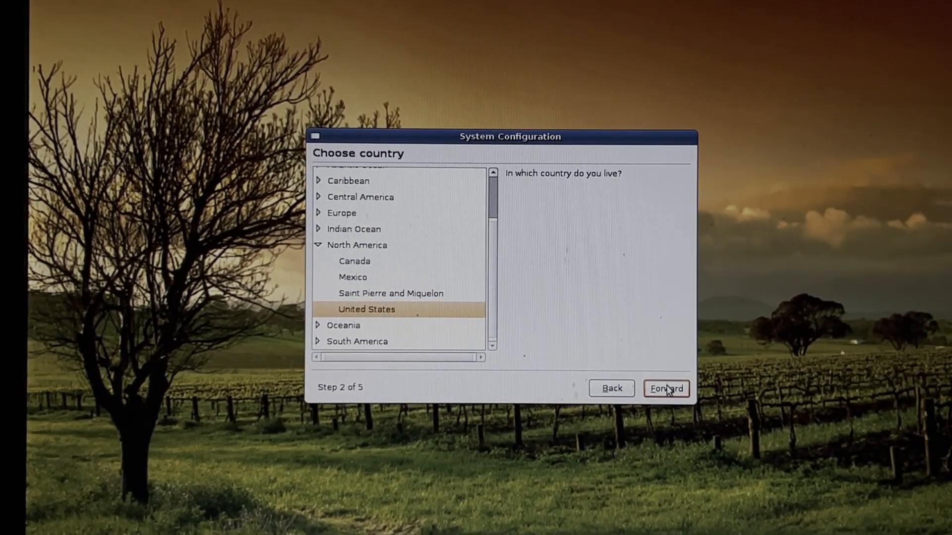
pyautogui.click(665, 388)
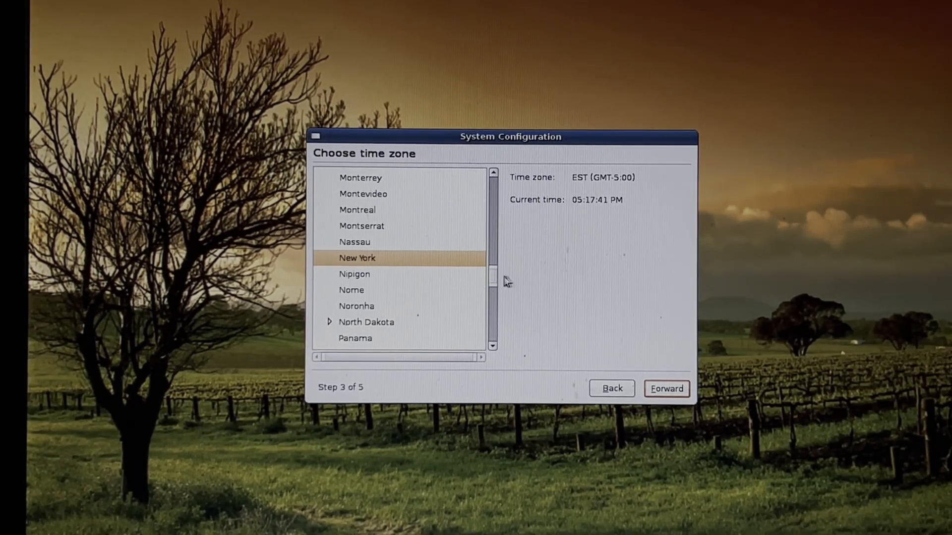
pyautogui.scroll(3)
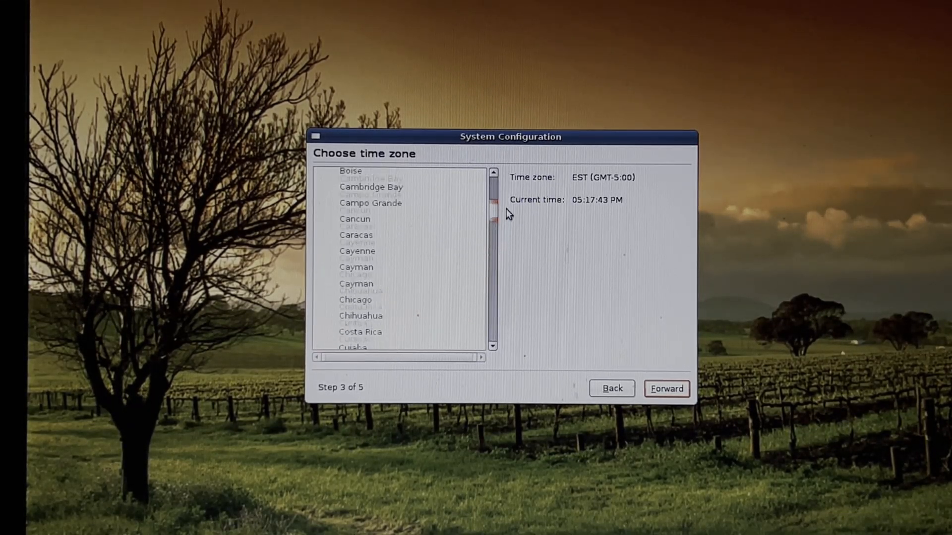
pyautogui.scroll(-3)
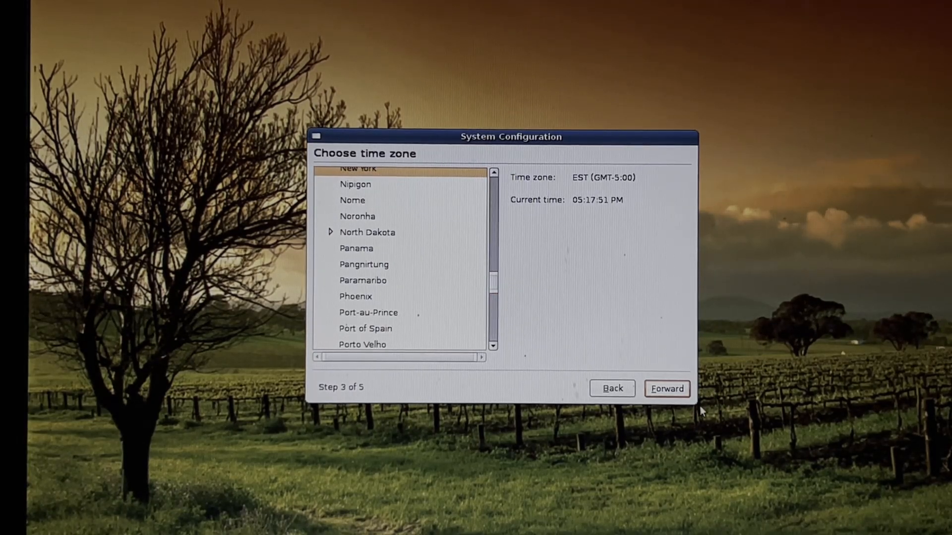
pyautogui.click(666, 388)
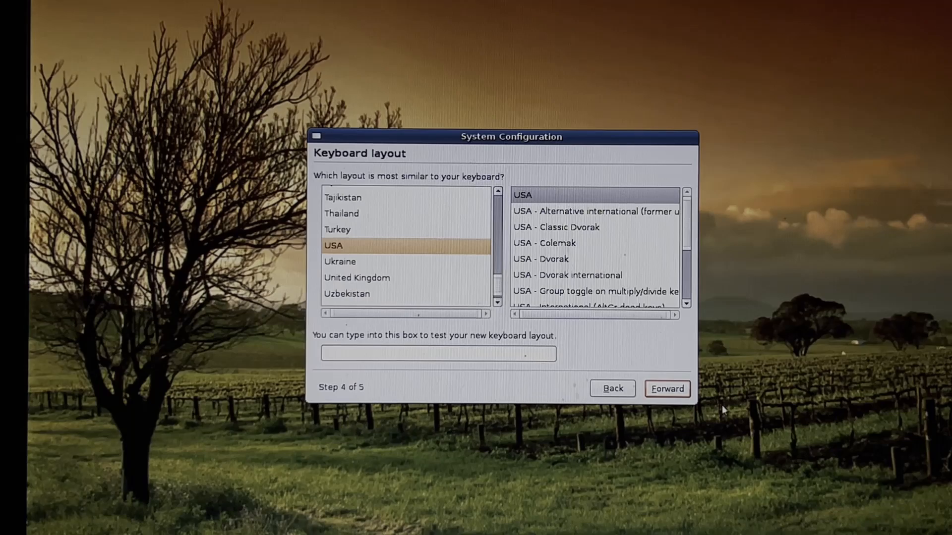
# Accept the USA keyboard layout and enter the name 'windowaTechs' on the account form
pyautogui.click(666, 389)
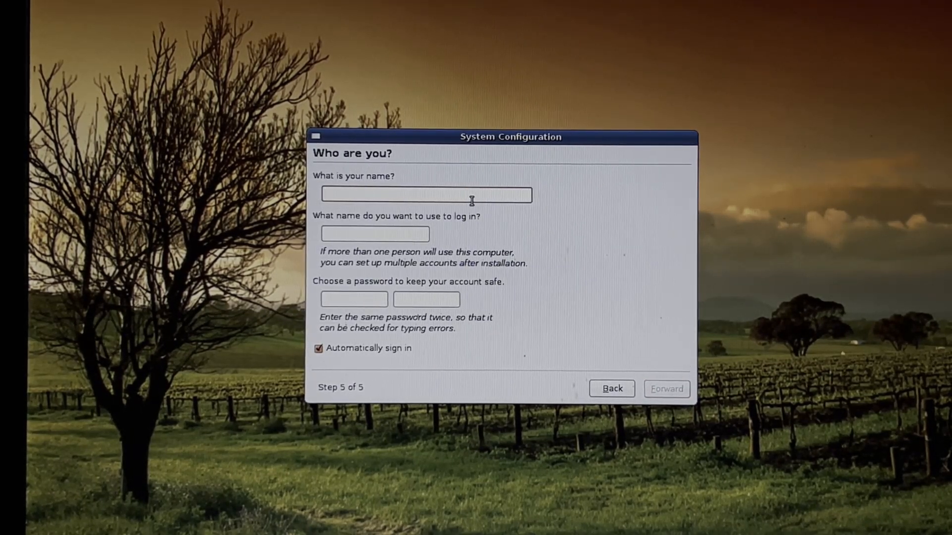
pyautogui.write('w')
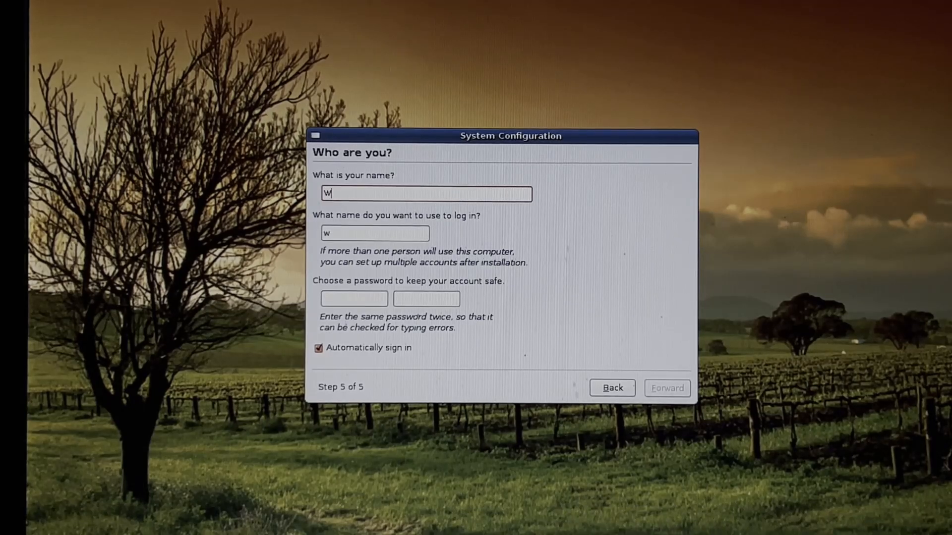
pyautogui.write('ind')
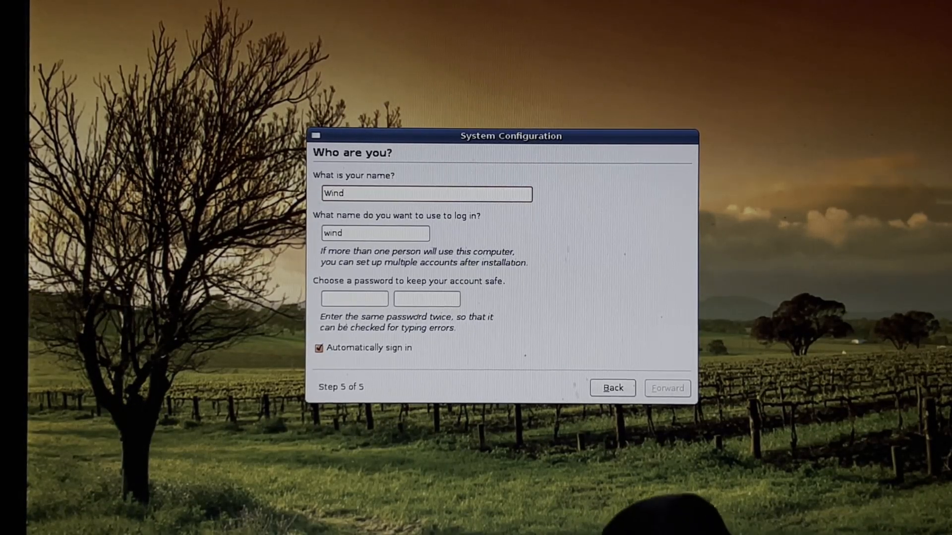
pyautogui.write('owaTe')
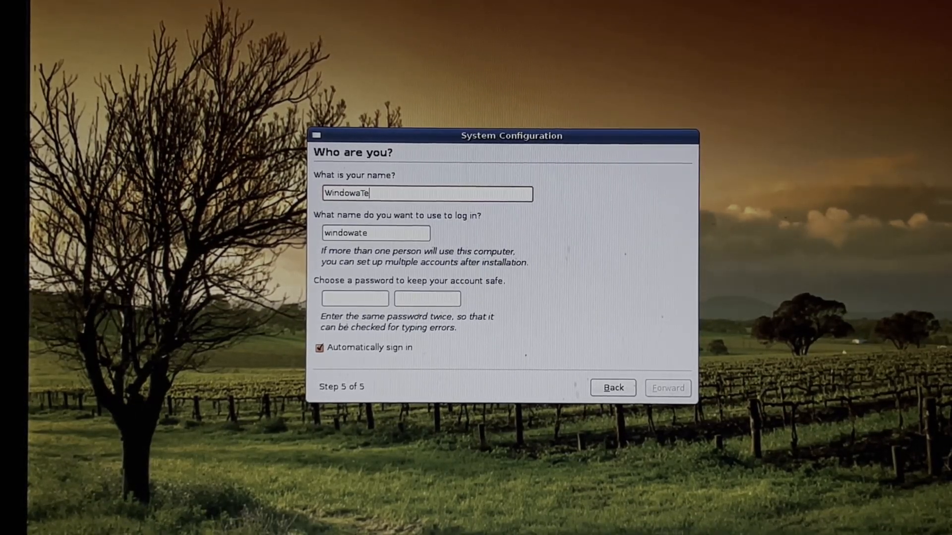
pyautogui.write('ch')
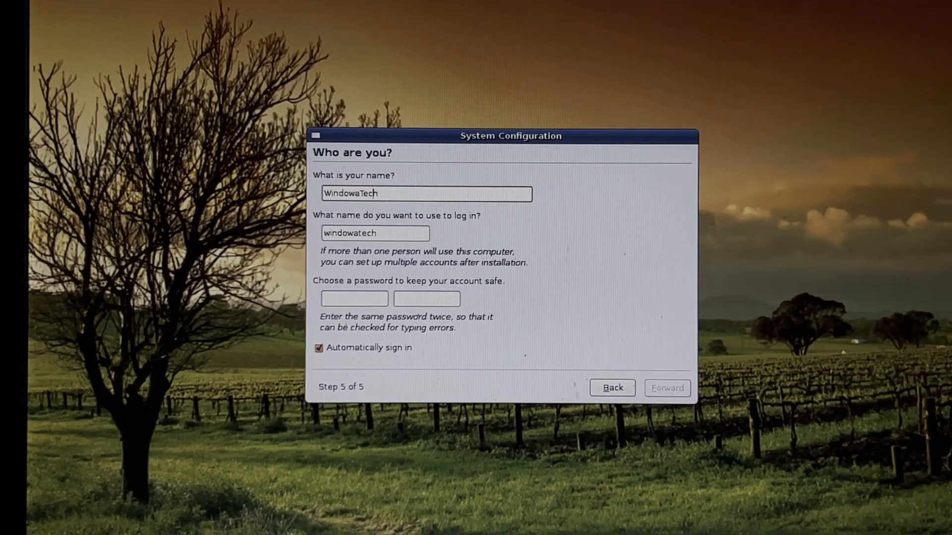
pyautogui.write('s')
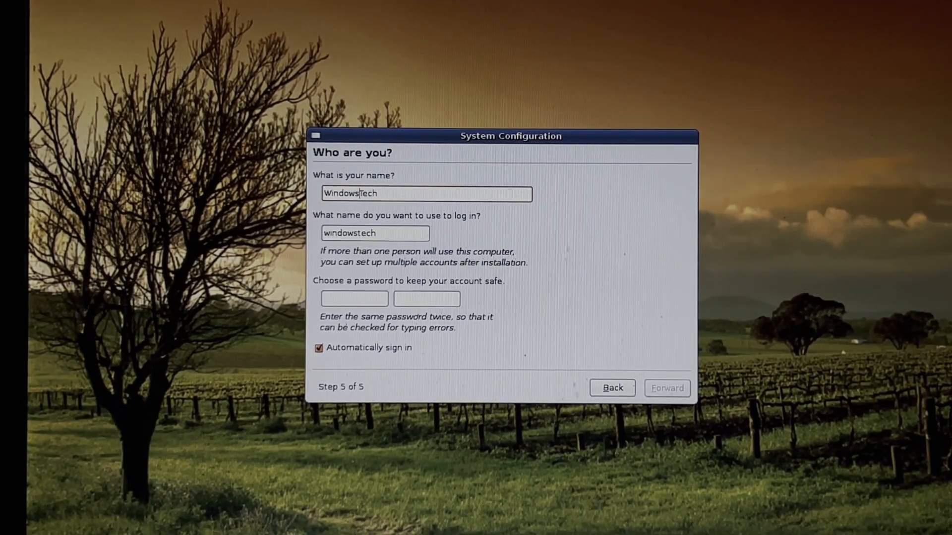
# Enter the account password and submit the account details to finish setup
pyautogui.click(354, 299)
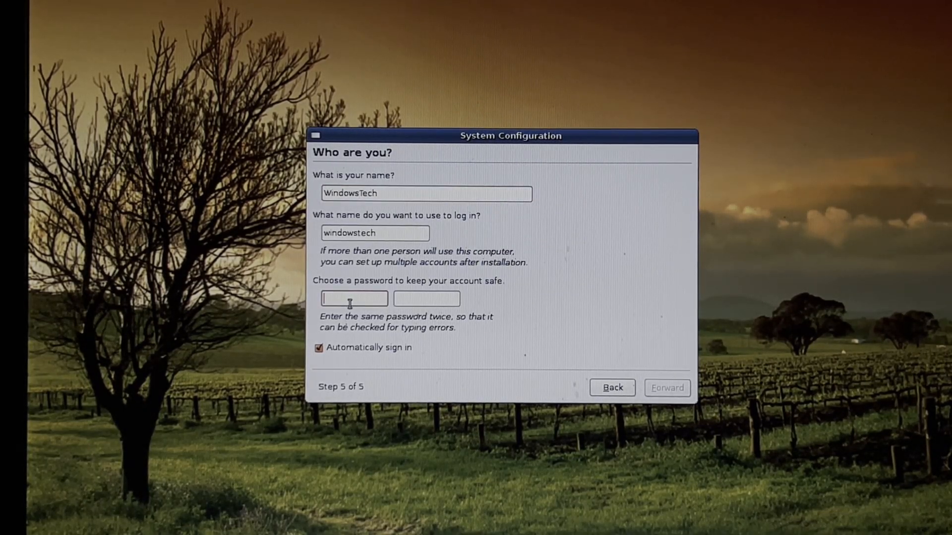
pyautogui.moveTo(722, 204)
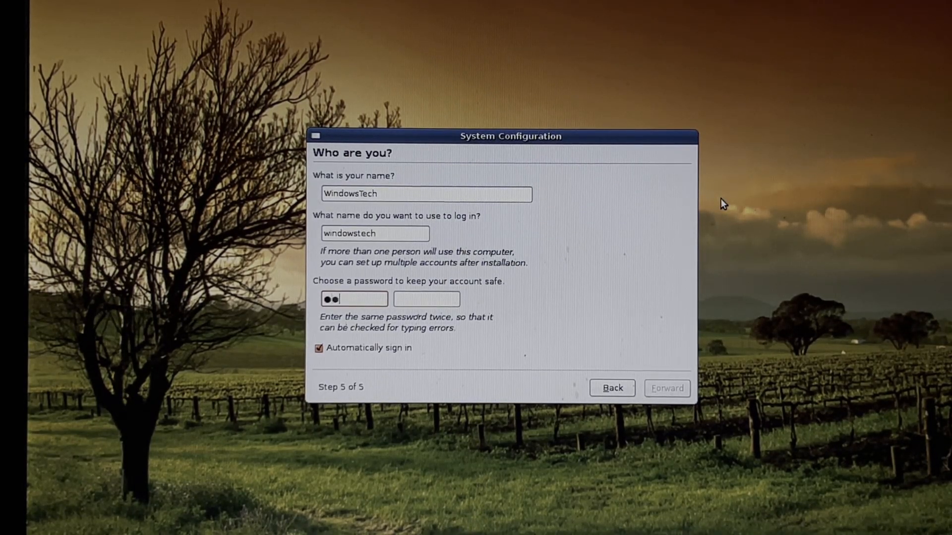
pyautogui.write('**')
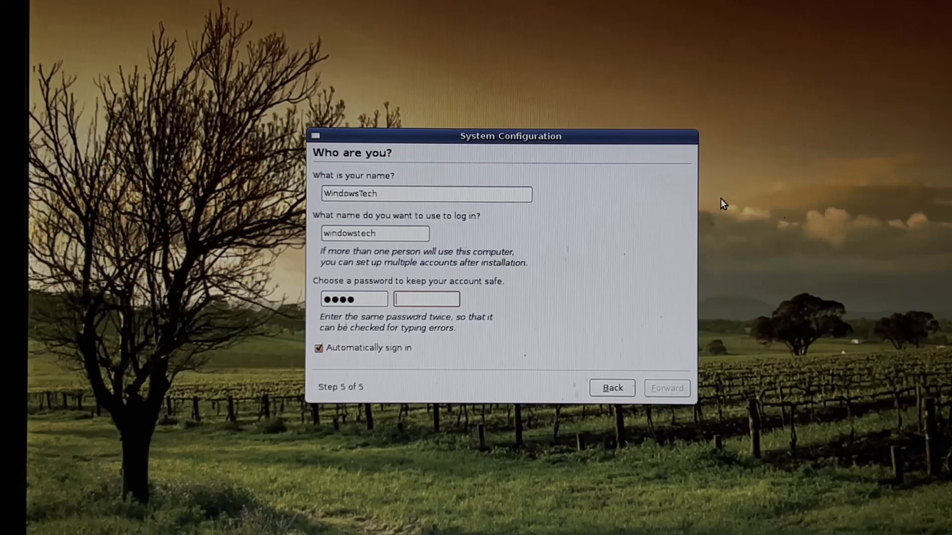
pyautogui.write('••••')
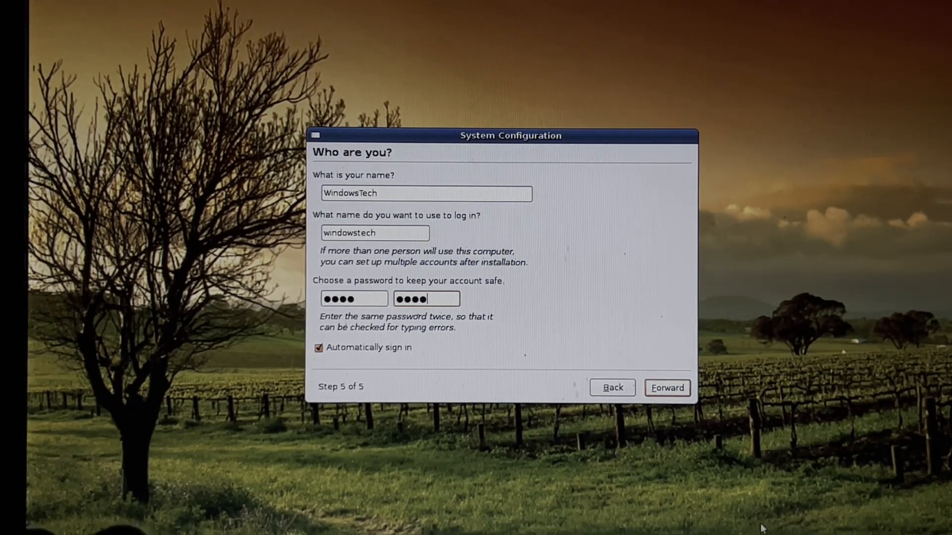
pyautogui.click(667, 388)
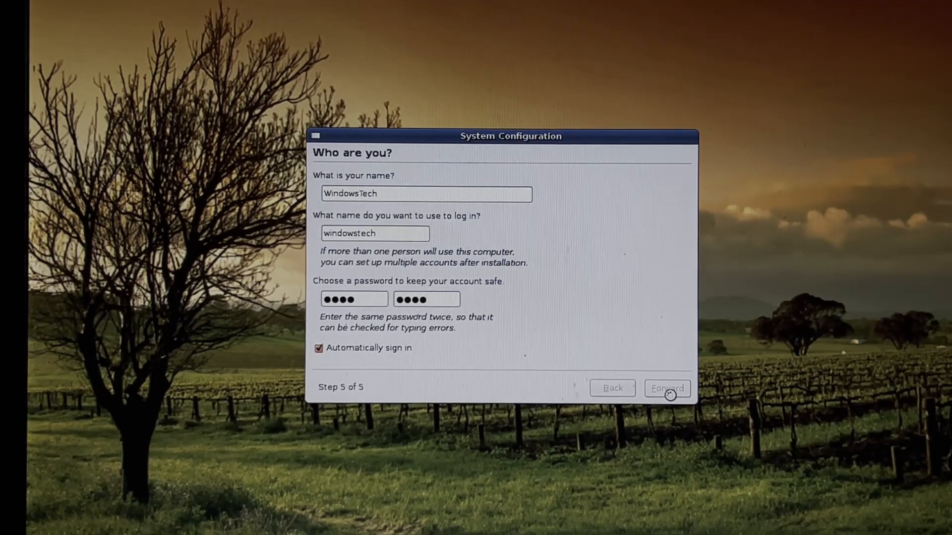
# Confirm the final wizard page and let the Dell launcher desktop load
pyautogui.click(665, 389)
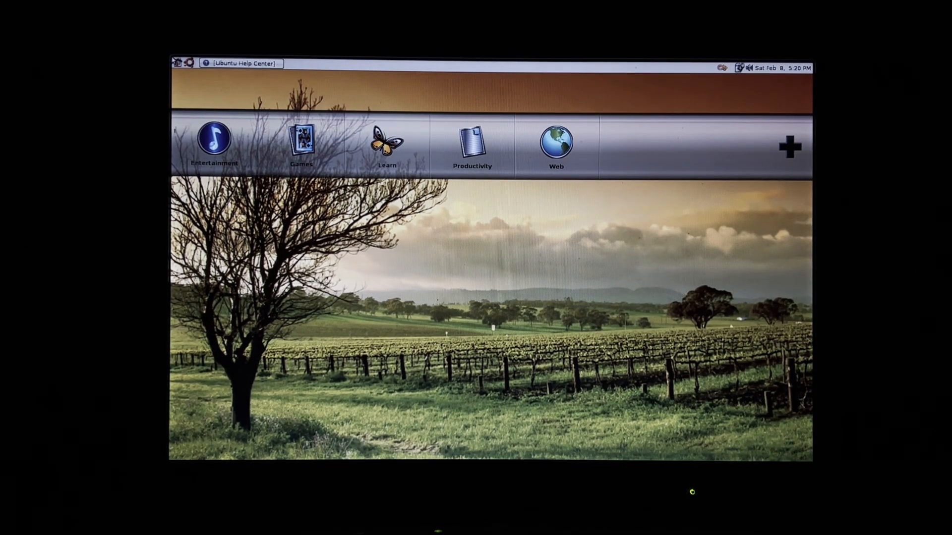
pyautogui.moveTo(510, 414)
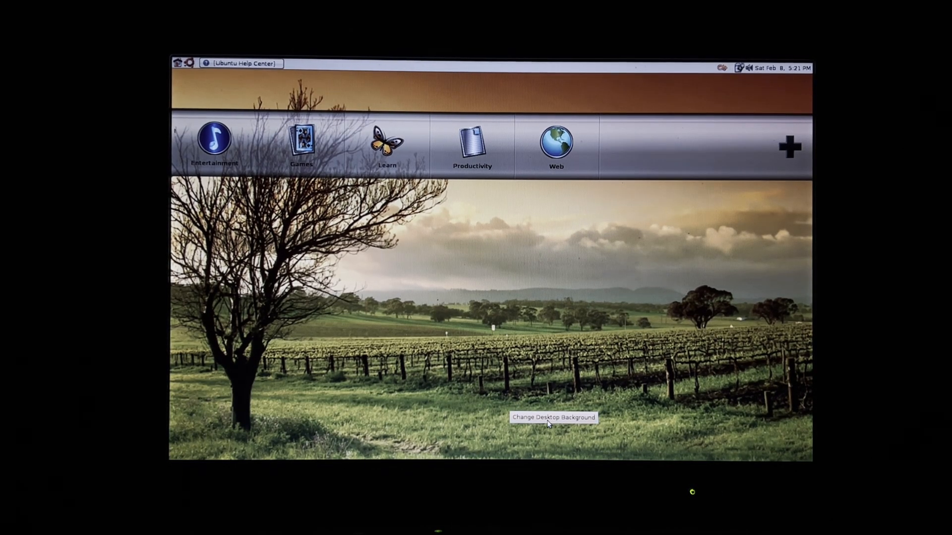
# Set the lightning-over-road wallpaper with Fill screen style and close Appearance Preferences
pyautogui.click(552, 417)
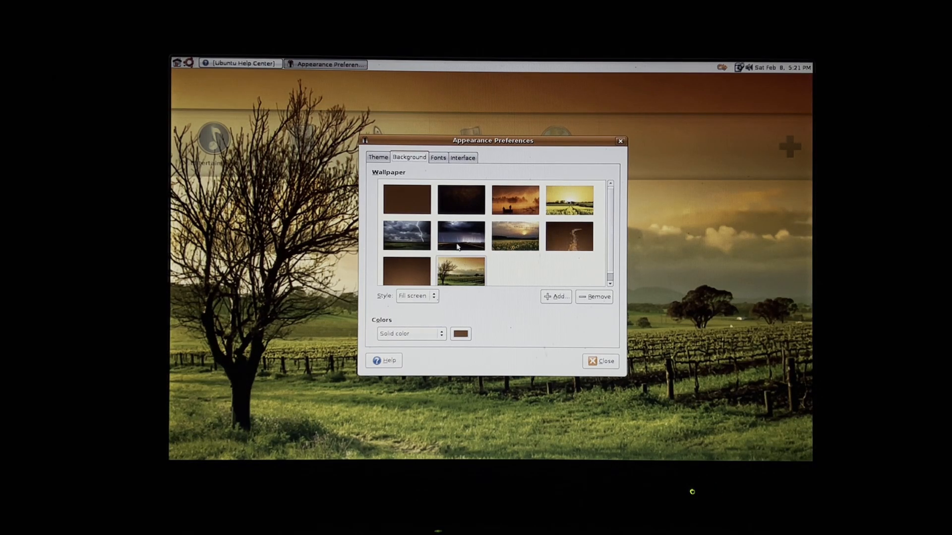
pyautogui.click(416, 295)
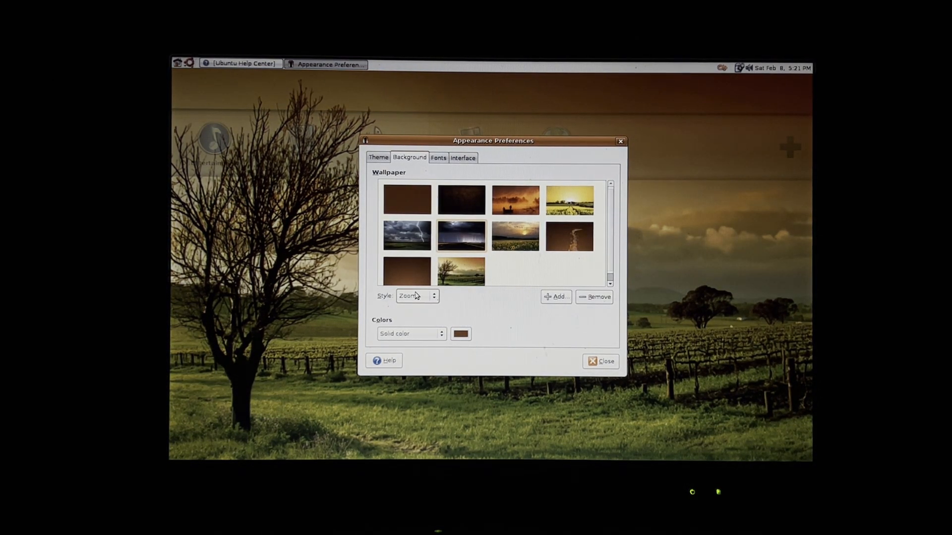
pyautogui.click(416, 297)
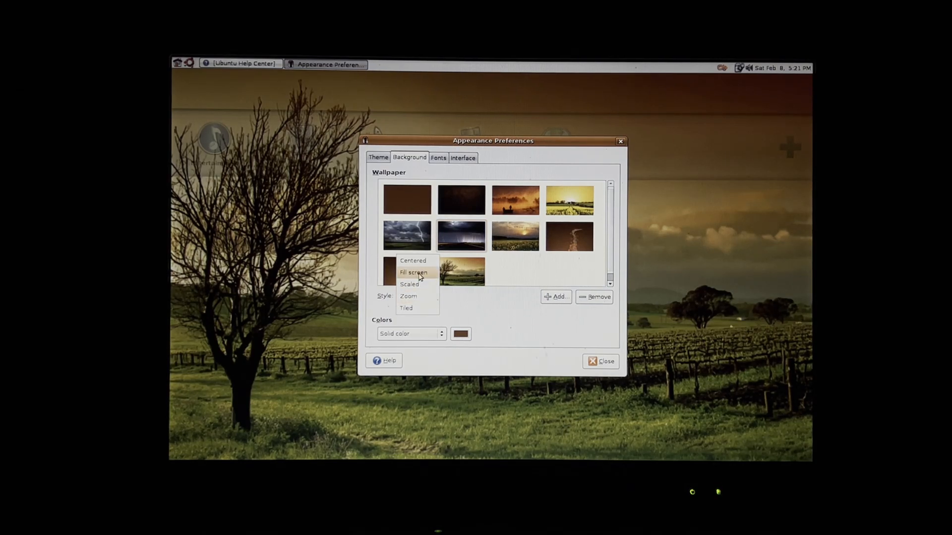
pyautogui.click(414, 273)
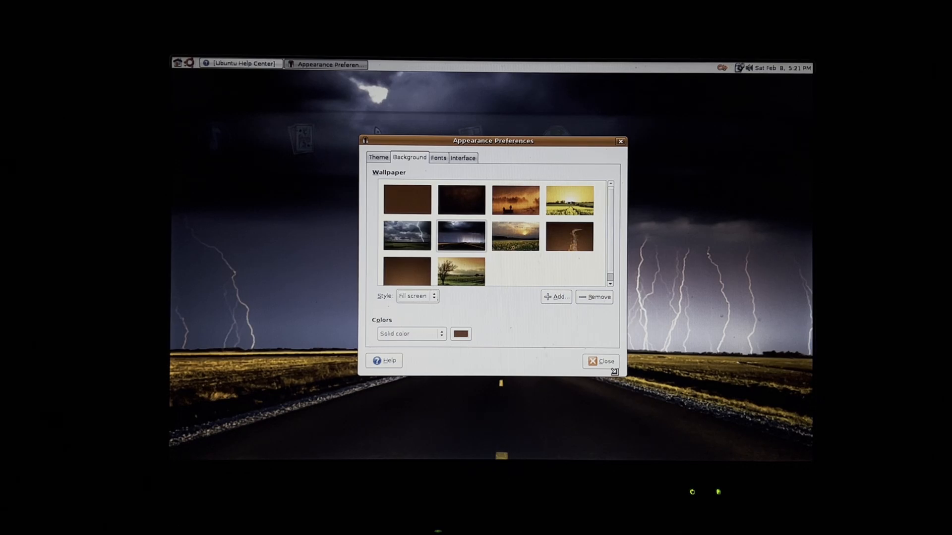
pyautogui.click(601, 361)
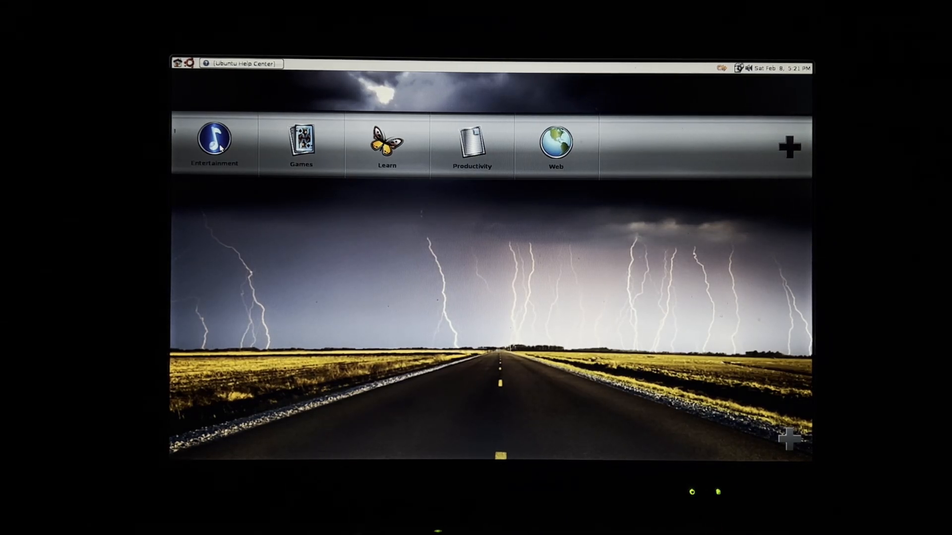
# Browse the launcher's Entertainment, Games and Learn categories
pyautogui.click(214, 146)
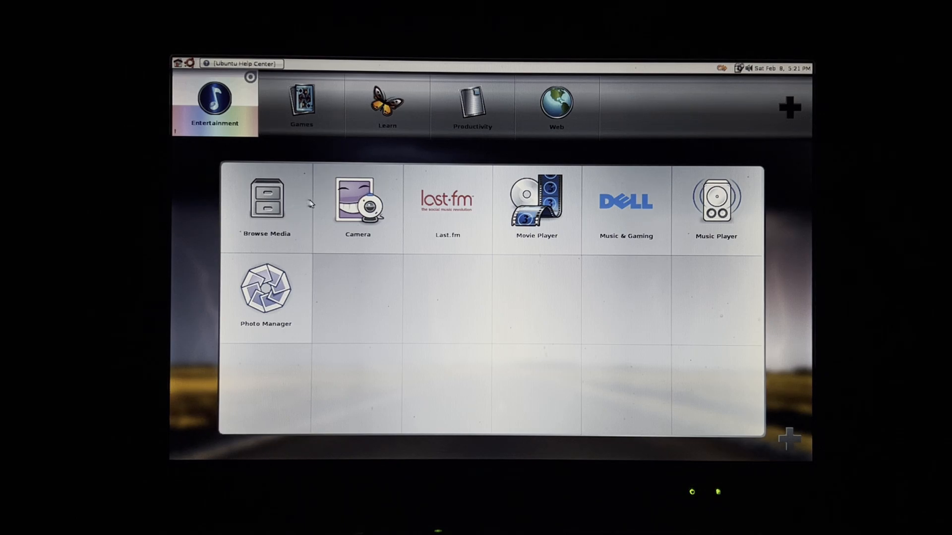
pyautogui.moveTo(441, 245)
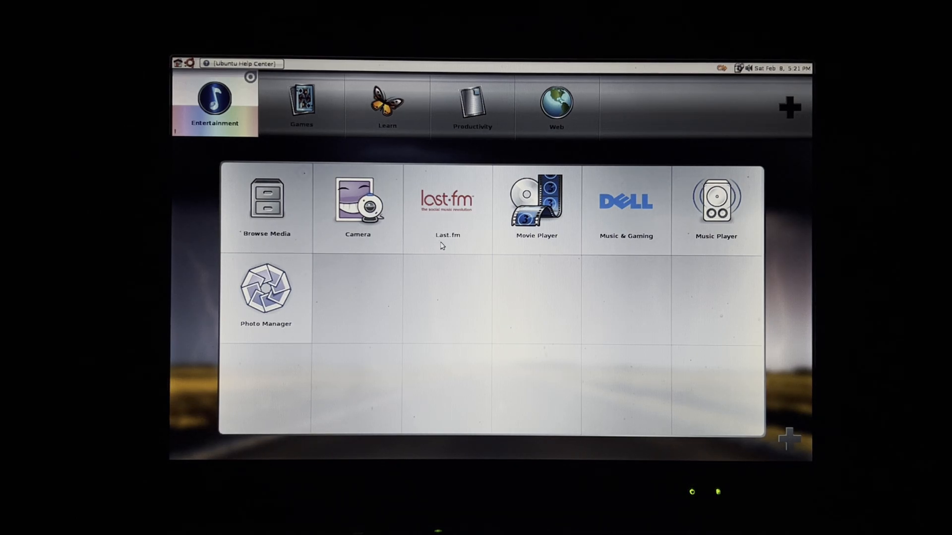
pyautogui.moveTo(598, 209)
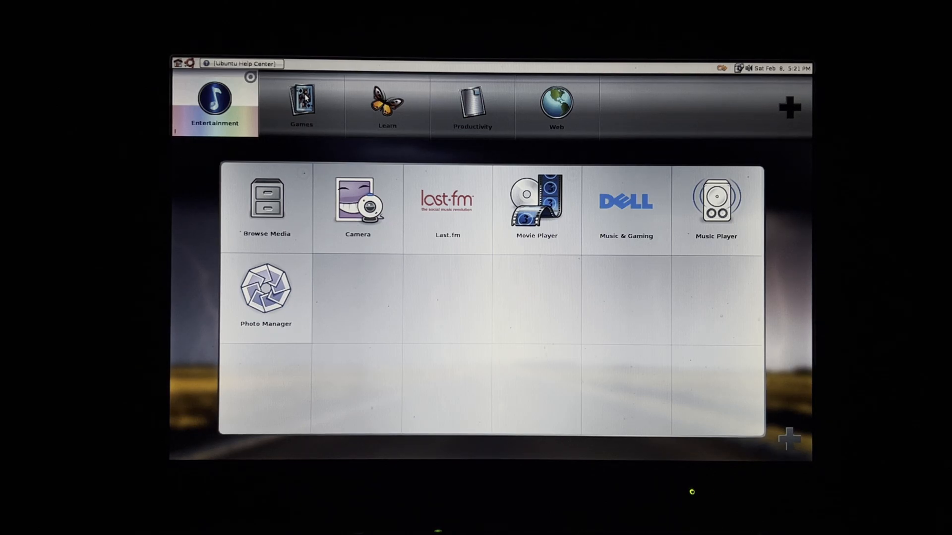
pyautogui.click(301, 106)
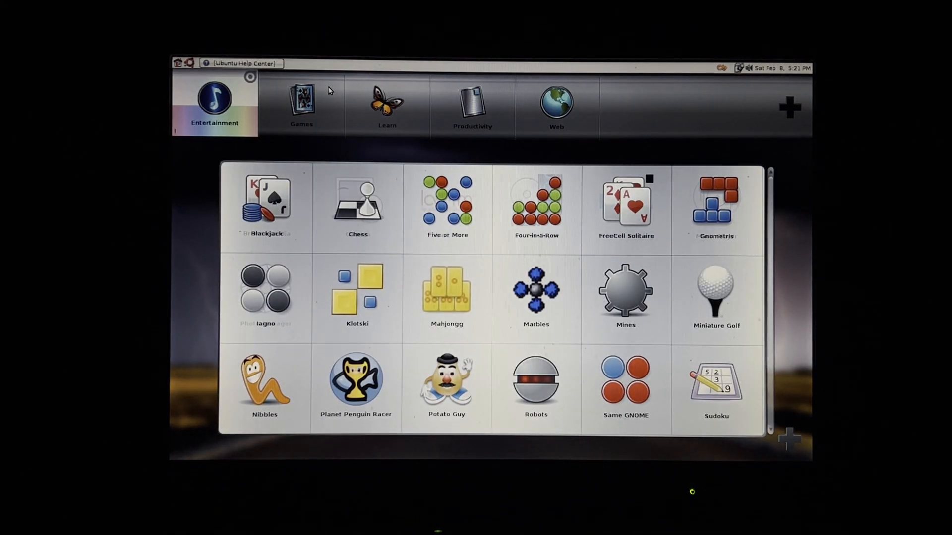
pyautogui.click(301, 103)
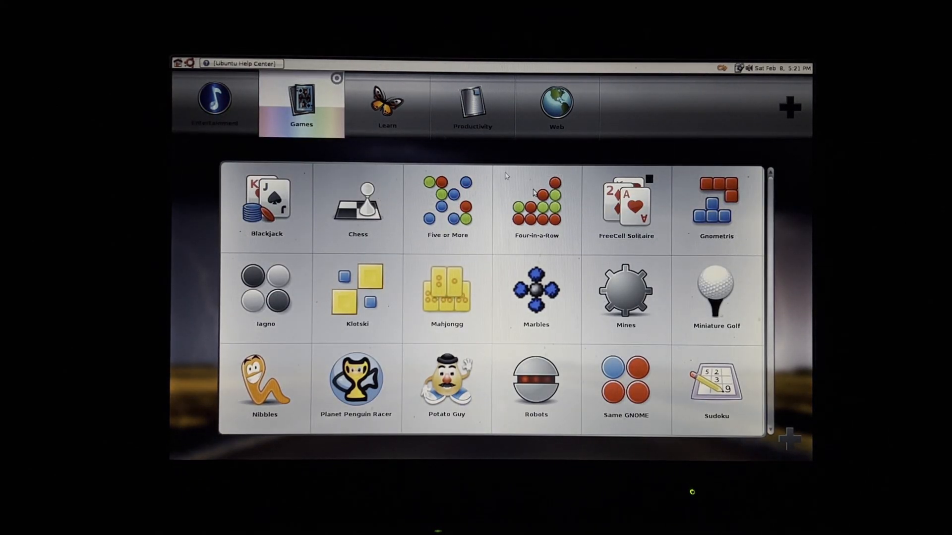
pyautogui.moveTo(783, 289)
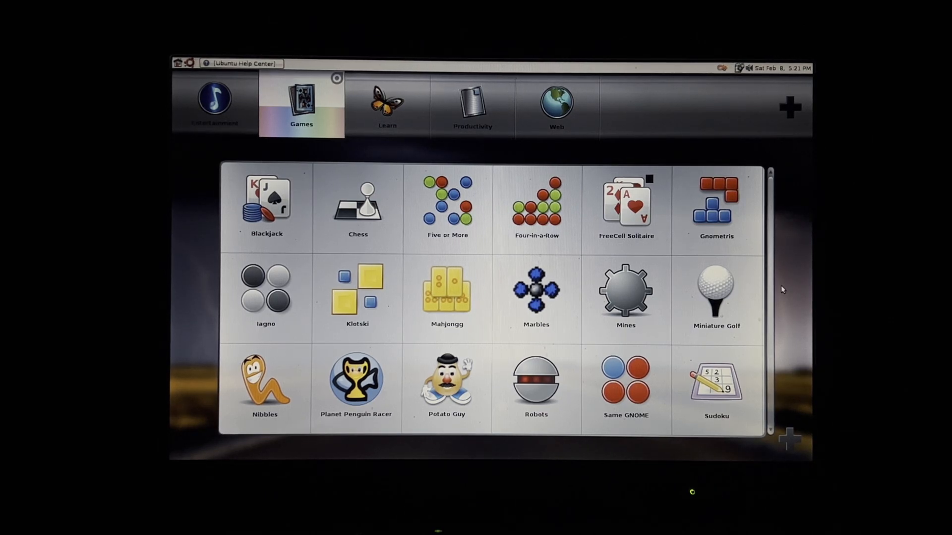
pyautogui.moveTo(767, 127)
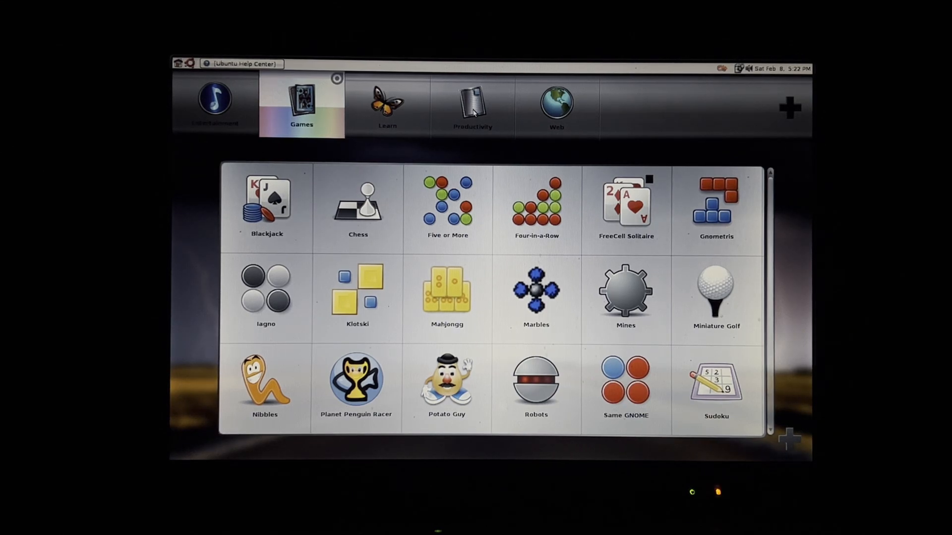
pyautogui.click(387, 106)
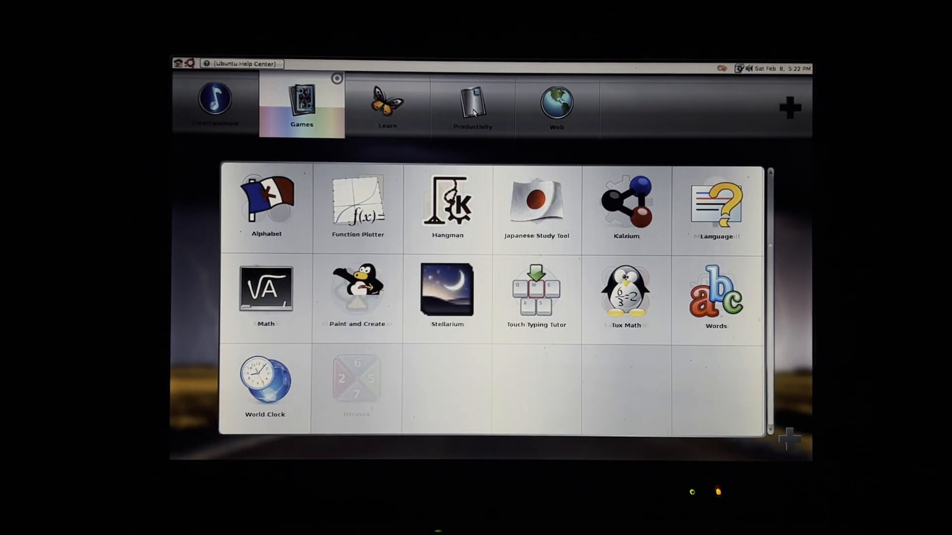
pyautogui.click(387, 106)
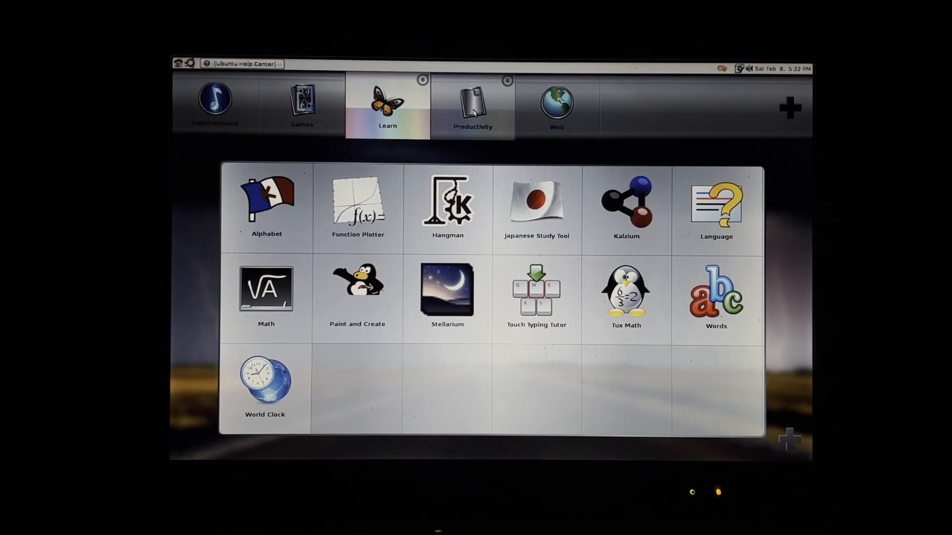
pyautogui.moveTo(504, 94)
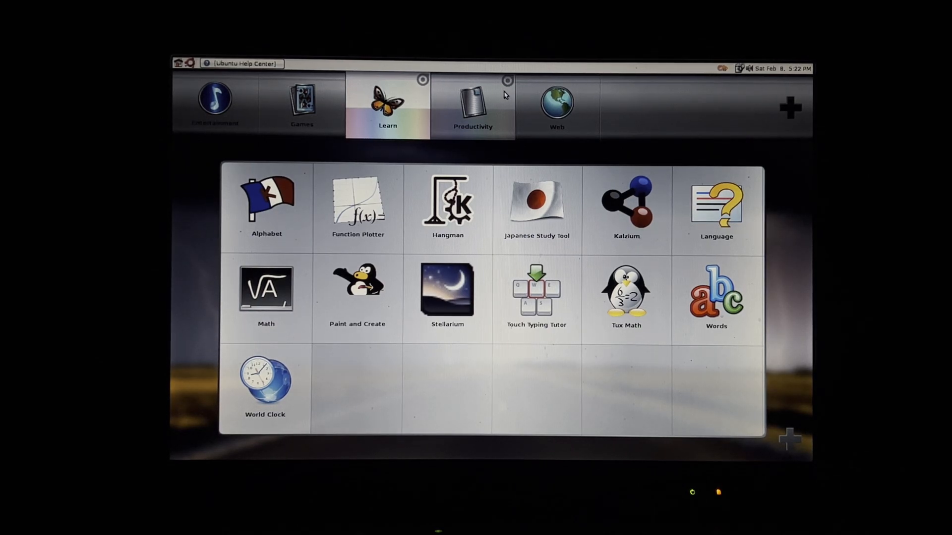
pyautogui.moveTo(491, 129)
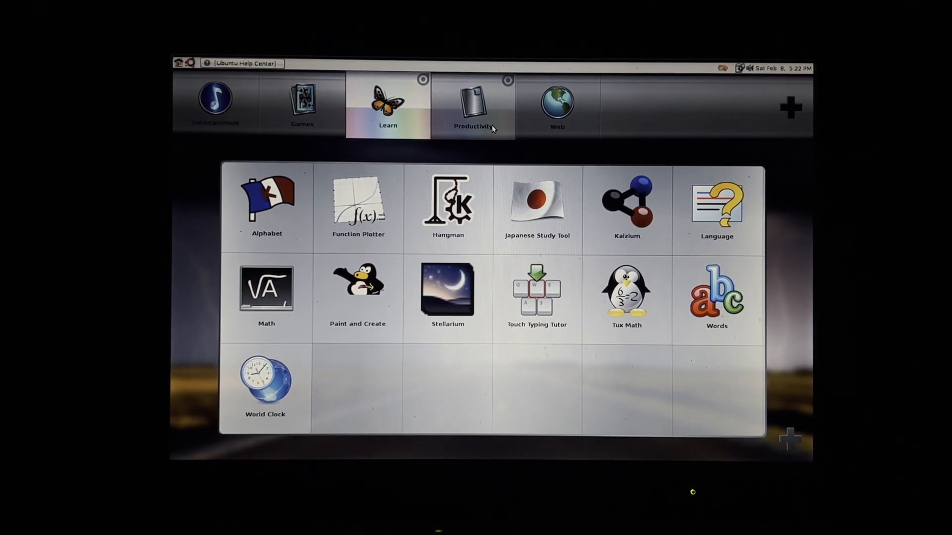
# Browse the Productivity category, then the Web category listing Dell Support, eBay and Yahoo! apps
pyautogui.click(473, 106)
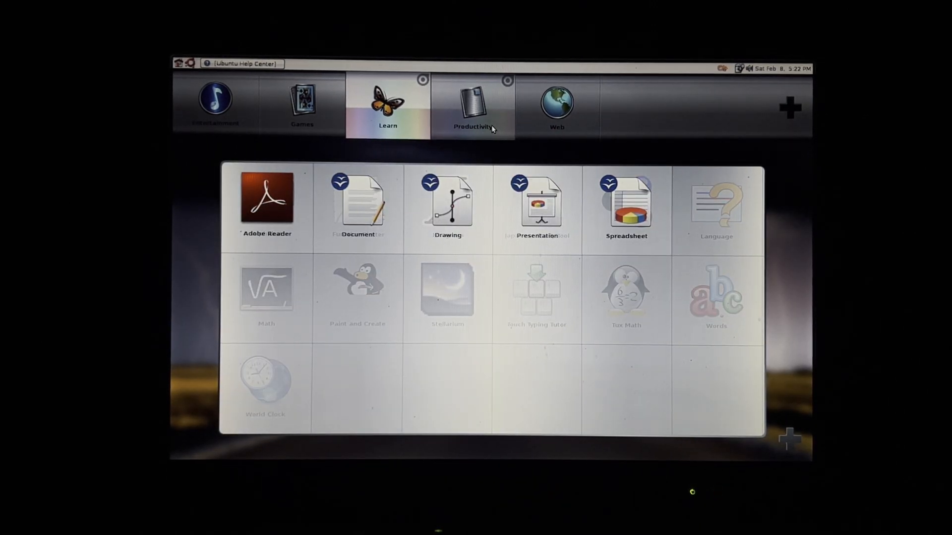
pyautogui.click(473, 106)
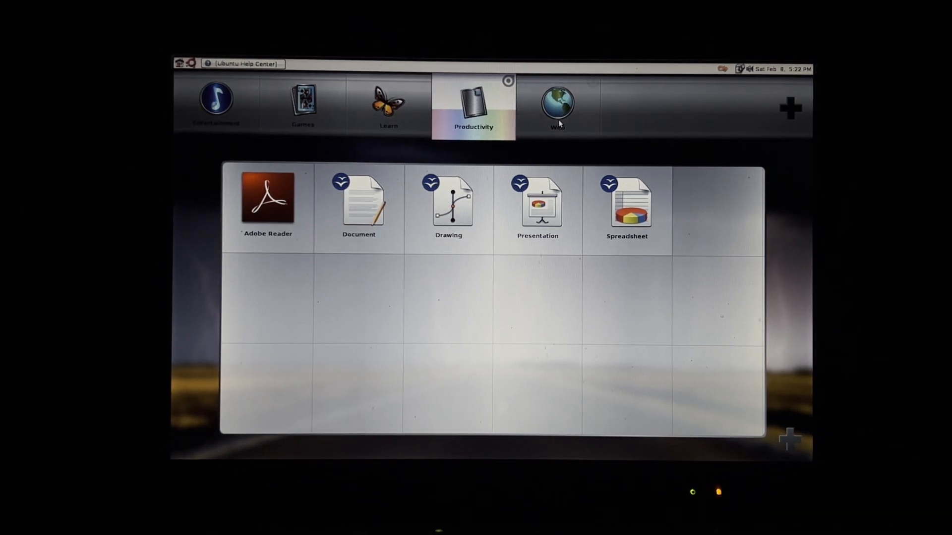
pyautogui.click(557, 106)
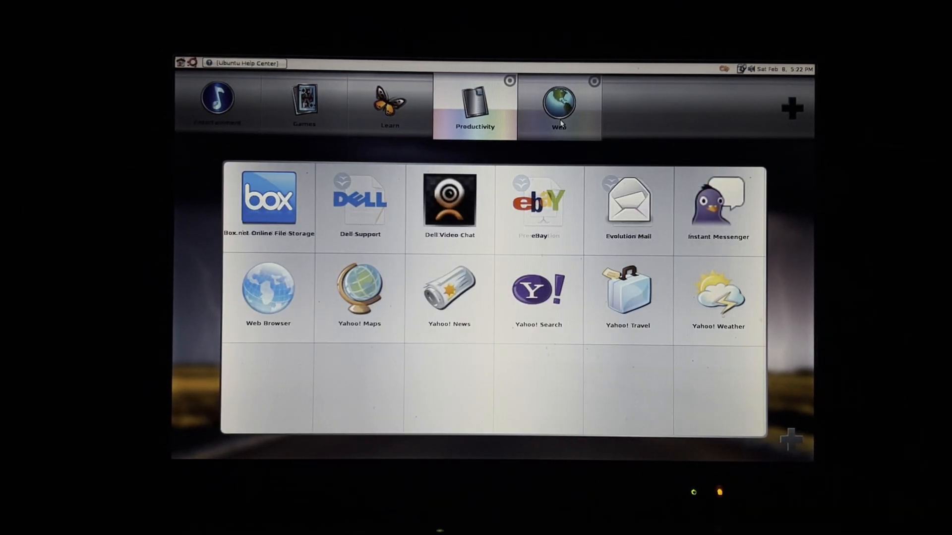
pyautogui.click(557, 106)
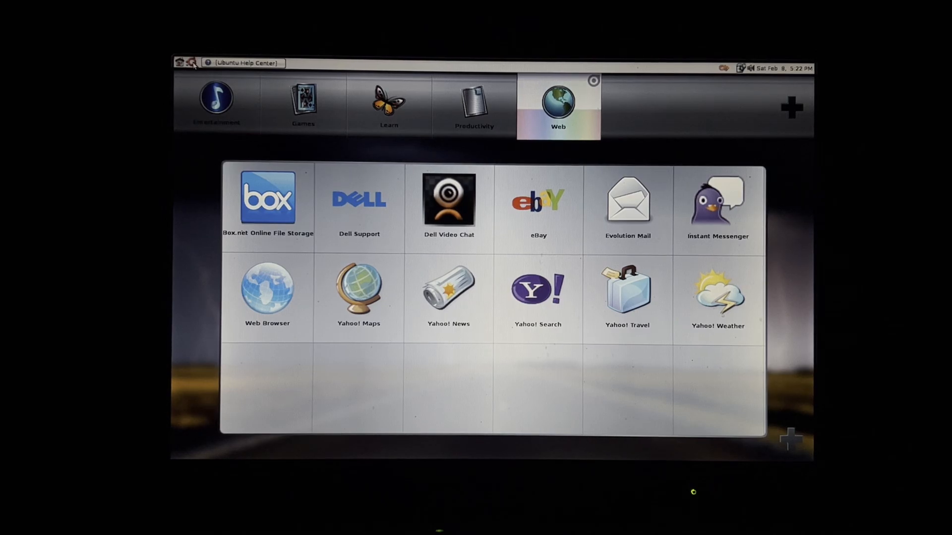
# View About GNOME (version 2.22.2) from the System menu, close it, and reopen the applications menu
pyautogui.click(192, 63)
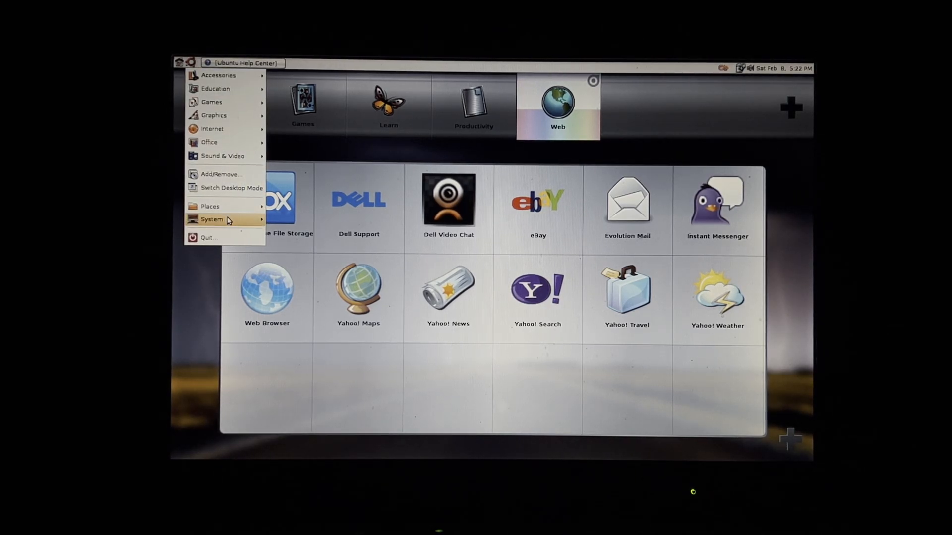
pyautogui.click(213, 219)
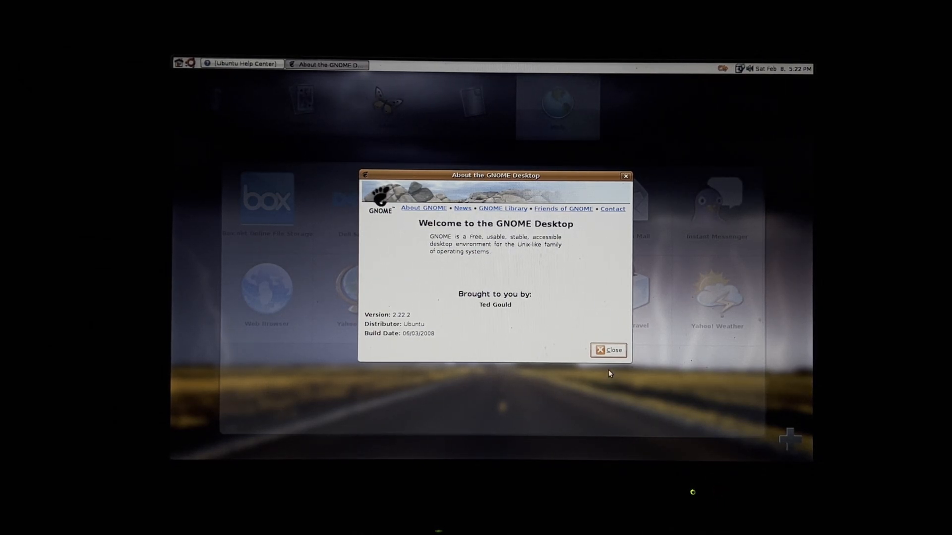
pyautogui.click(608, 351)
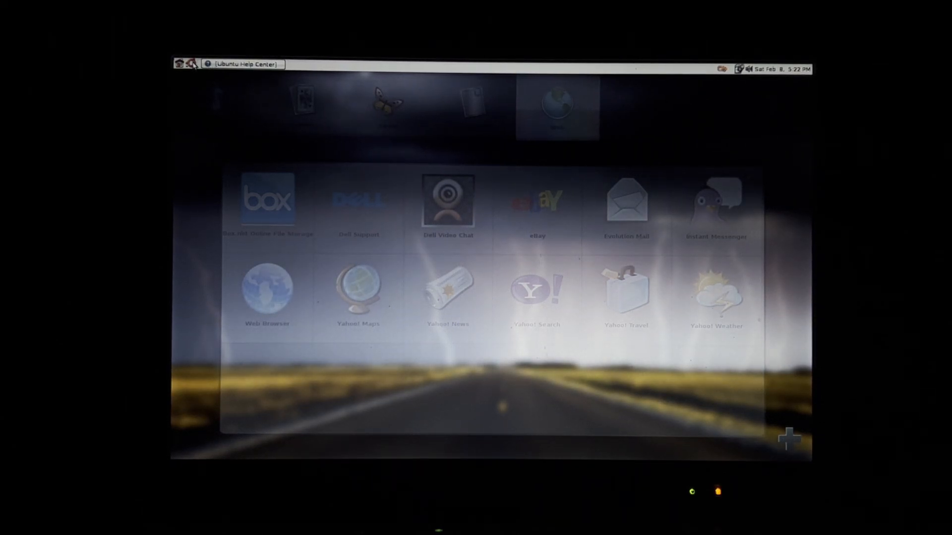
pyautogui.click(193, 65)
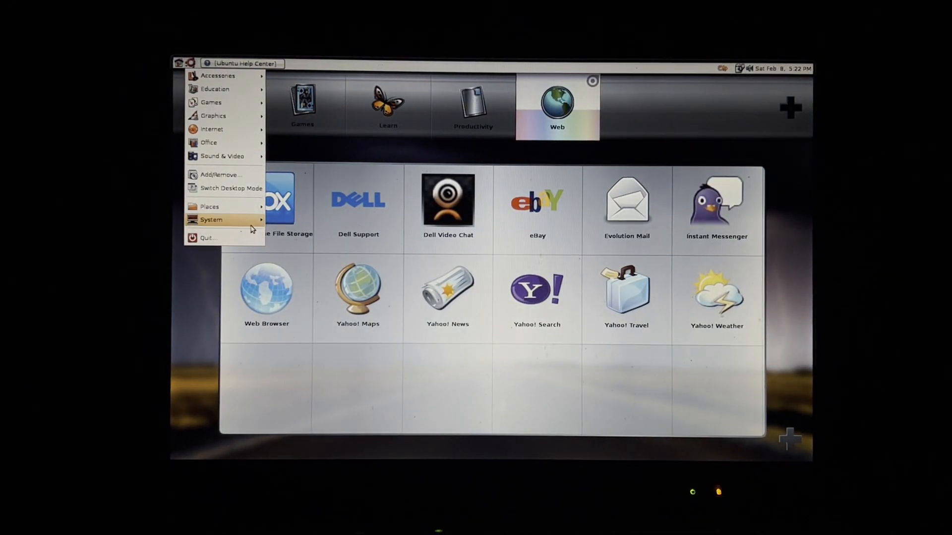
# Show the About Ubuntu 'Linux for Human Beings!' help page, then briefly reopen and dismiss the menu
pyautogui.click(211, 219)
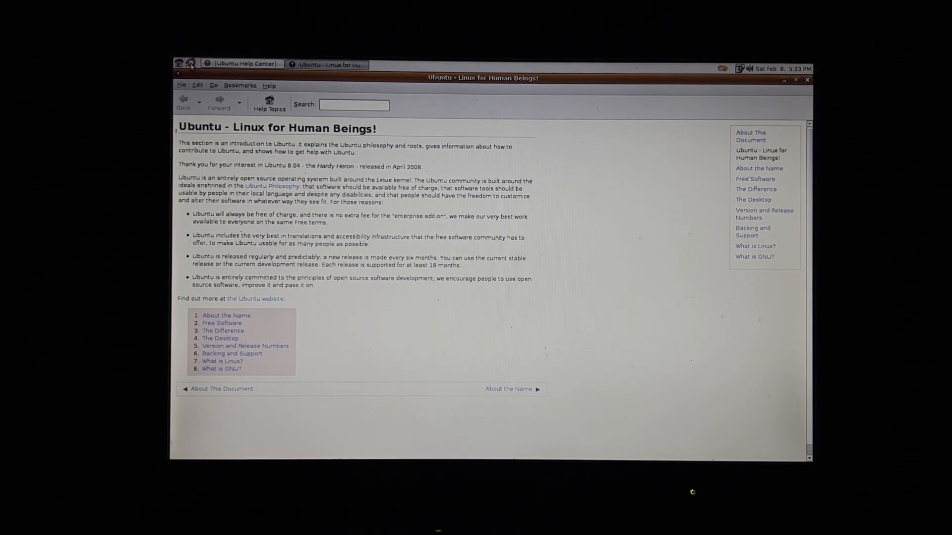
pyautogui.click(190, 63)
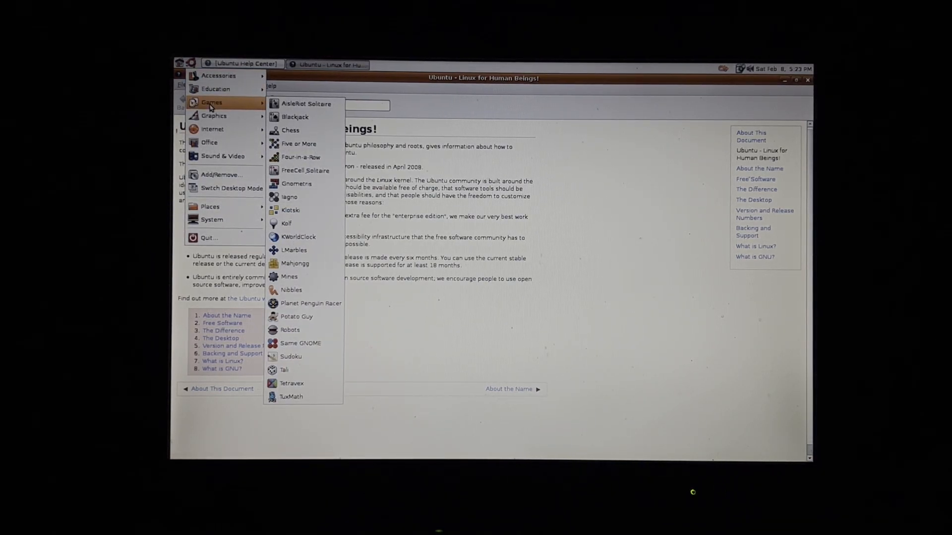
pyautogui.moveTo(209, 143)
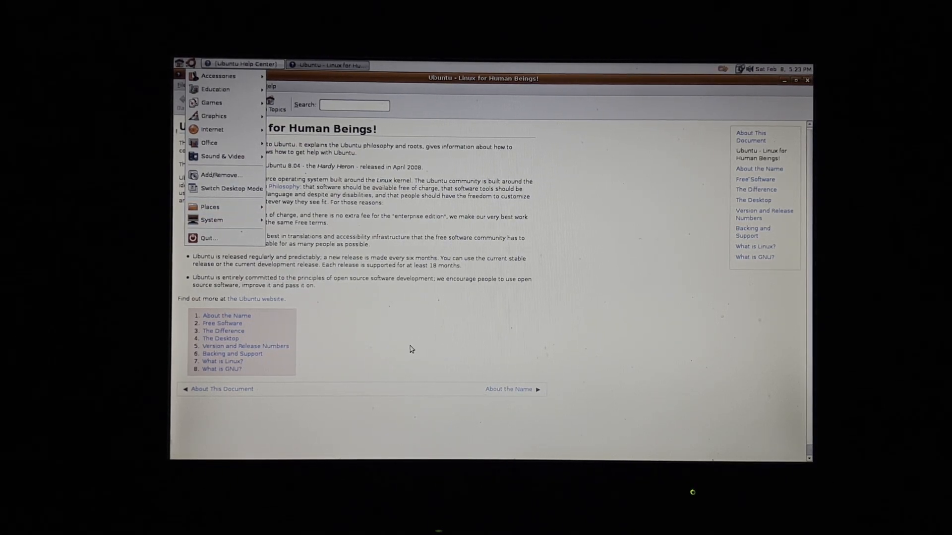
pyautogui.click(410, 349)
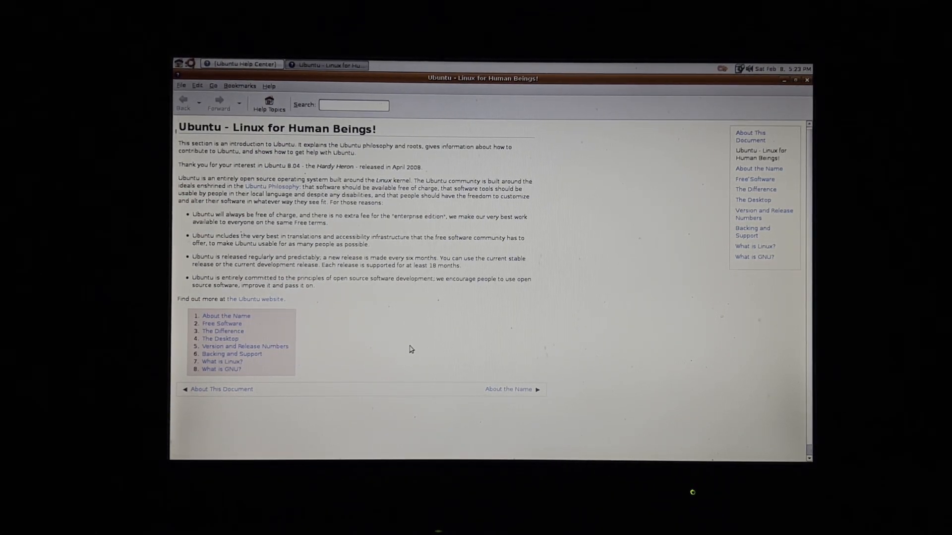